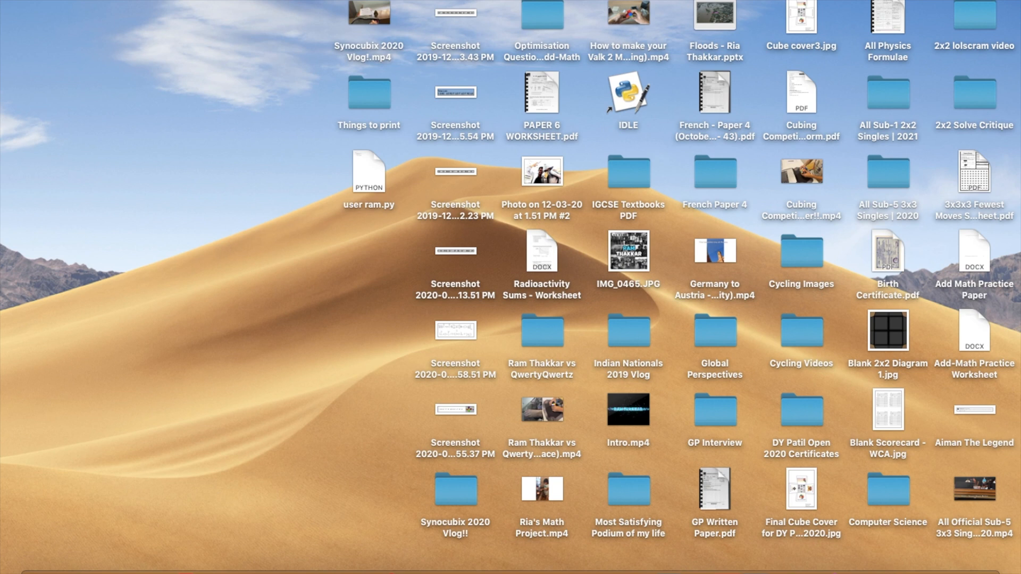
mouse_move(133, 557)
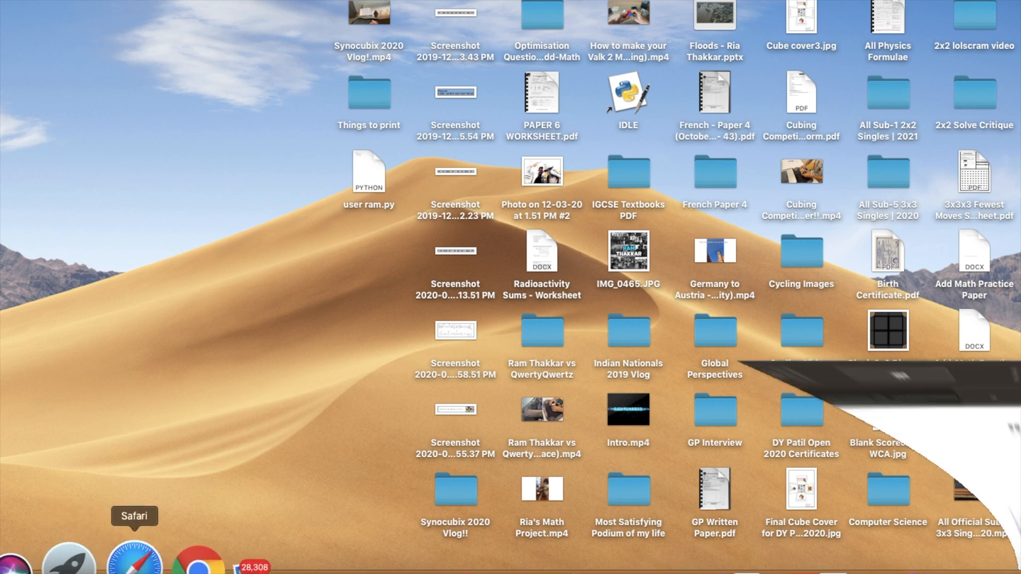
Download TNoodle-WCA-0.15.1.jar (20.1 MB) from the WCA Scrambles page in Safari
left_click(135, 556)
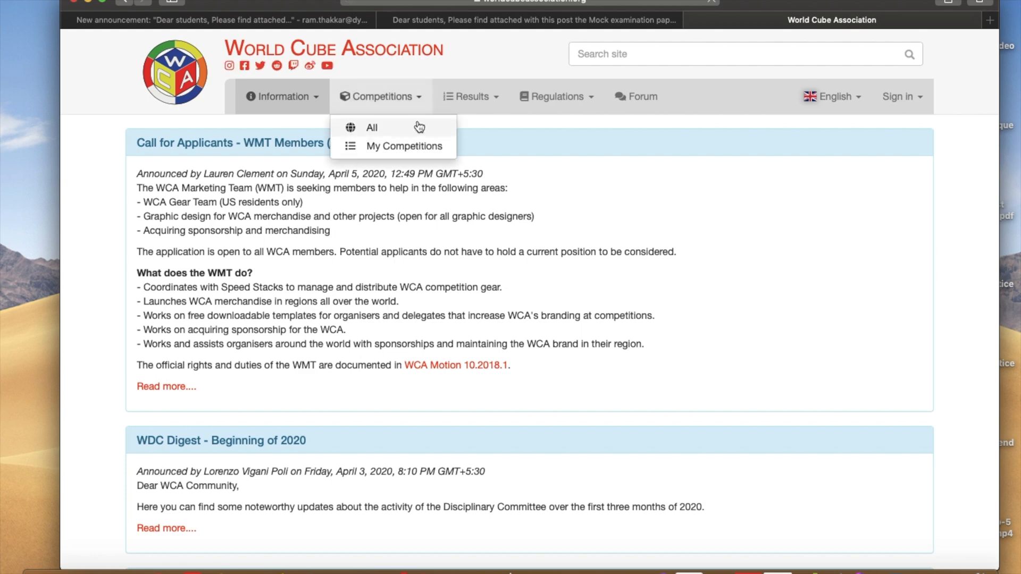
left_click(557, 97)
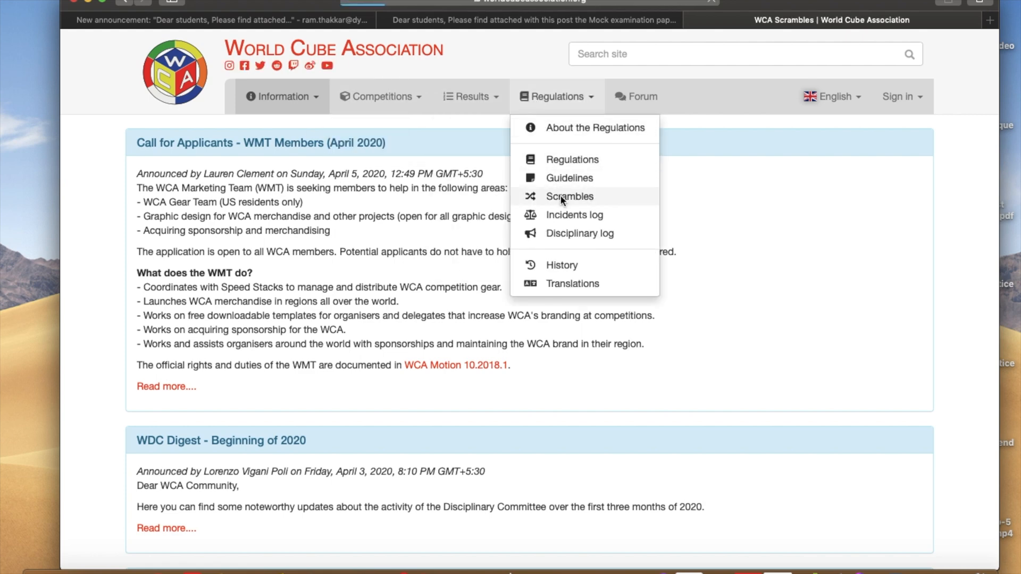
left_click(568, 196)
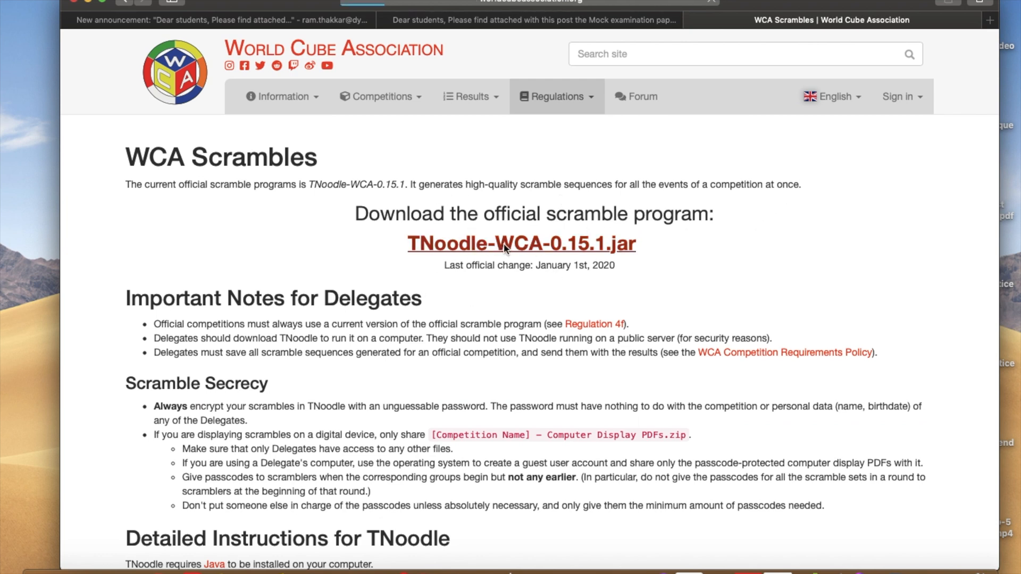
mouse_move(652, 324)
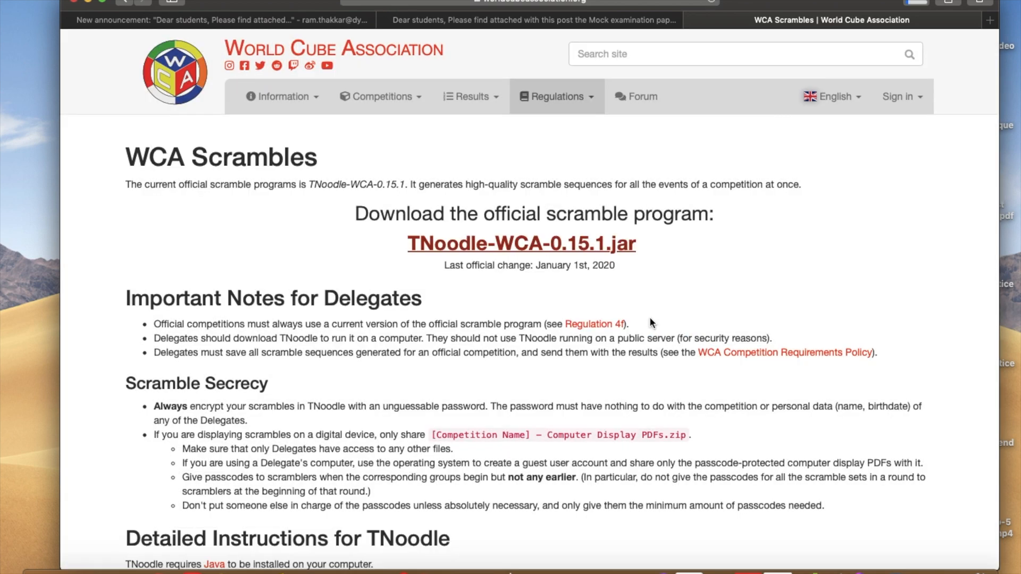
left_click(520, 243)
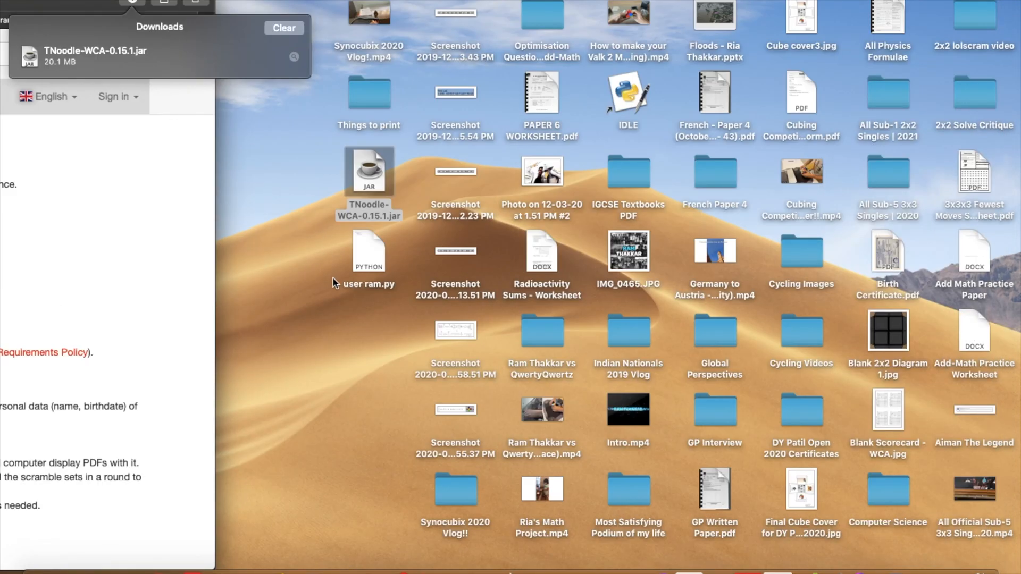
Rename the jar to 'WCA Scrambler (Official).jar', try launching it, and dismiss the developer warning
left_click(368, 170)
type("WCA Scrambler (Official)")
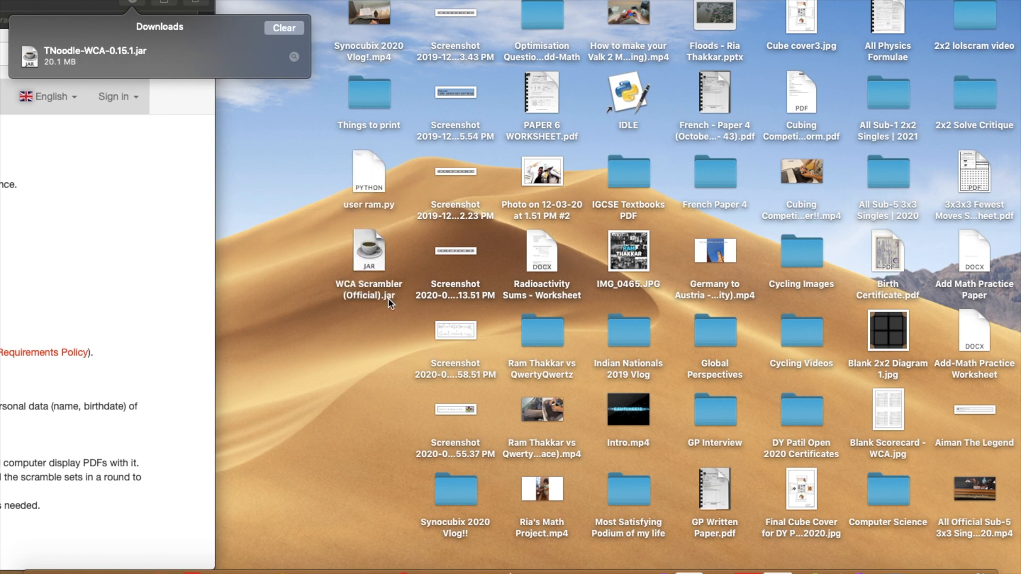
double_click(368, 249)
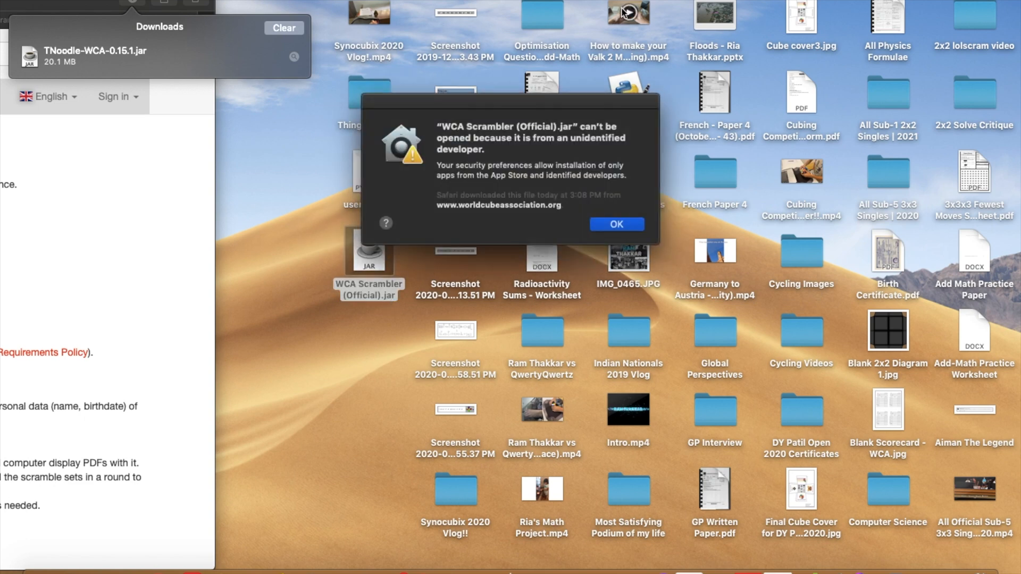
mouse_move(435, 157)
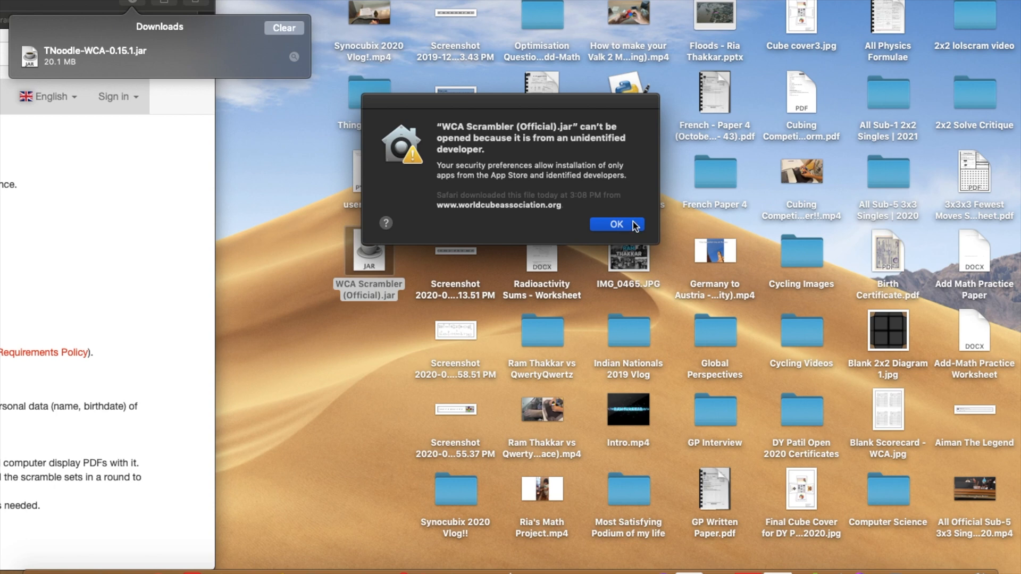
left_click(616, 224)
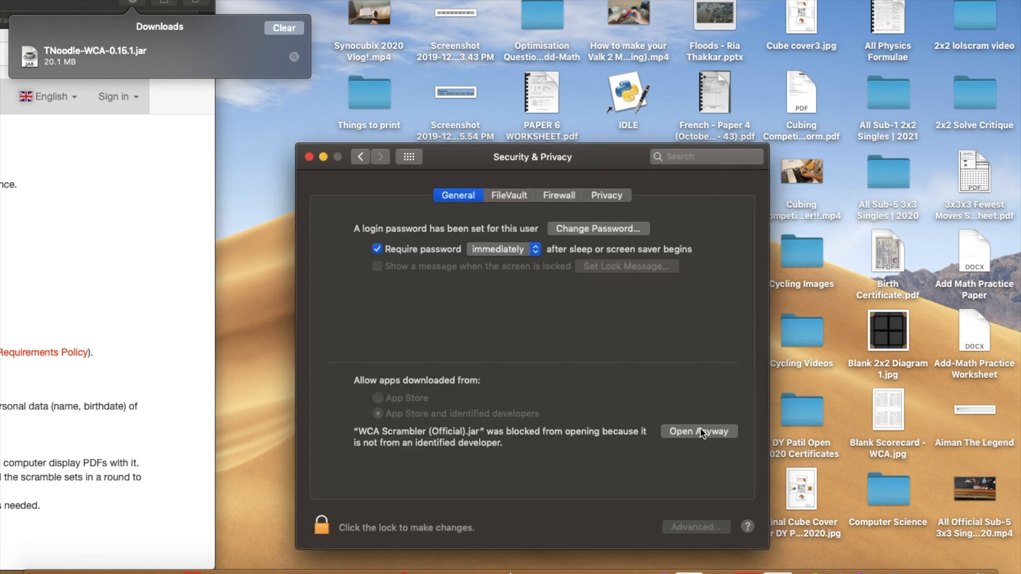
Choose Open Anyway for WCA Scrambler (Official).jar in Security & Privacy and confirm
left_click(698, 431)
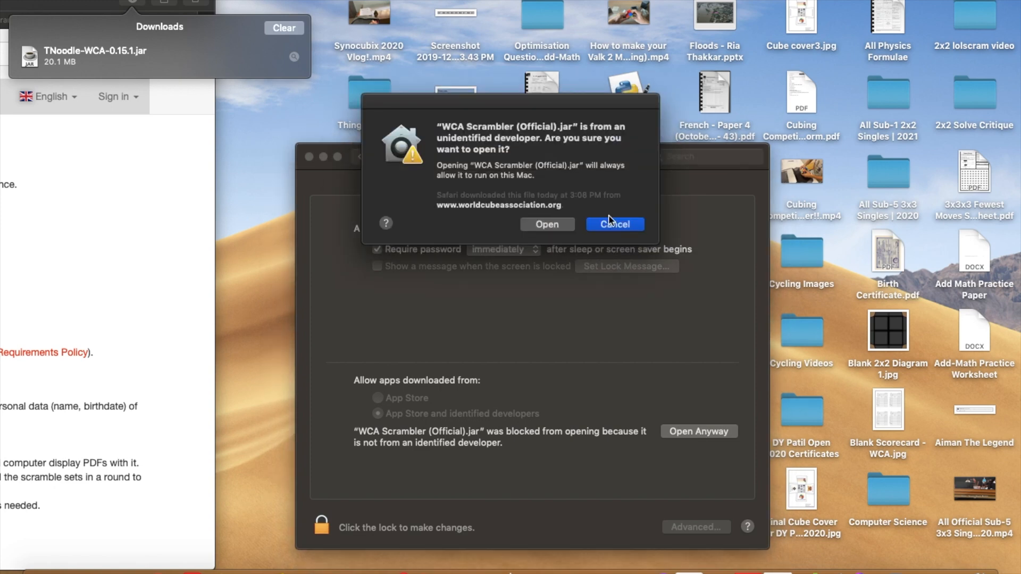
left_click(612, 224)
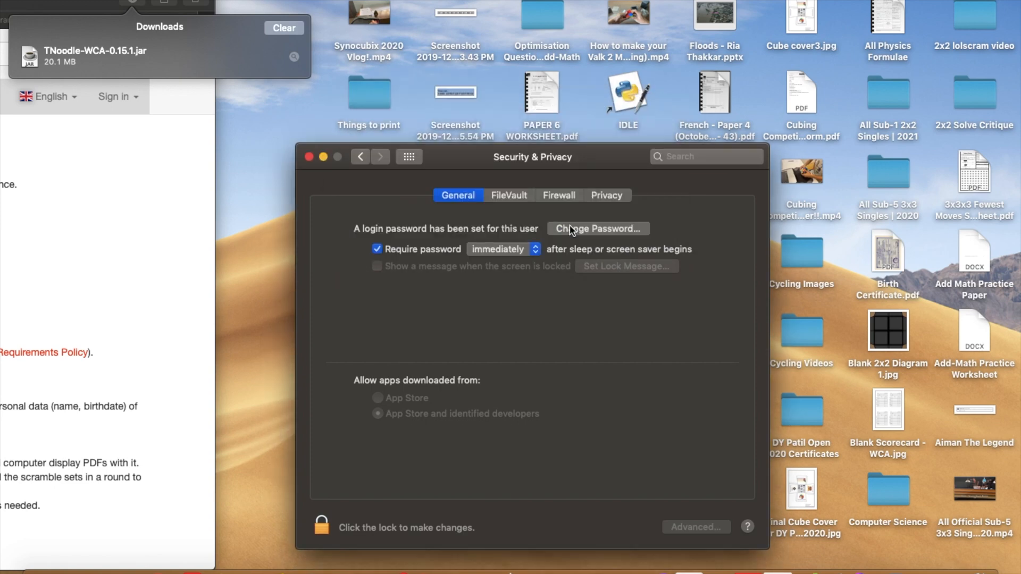
mouse_move(441, 165)
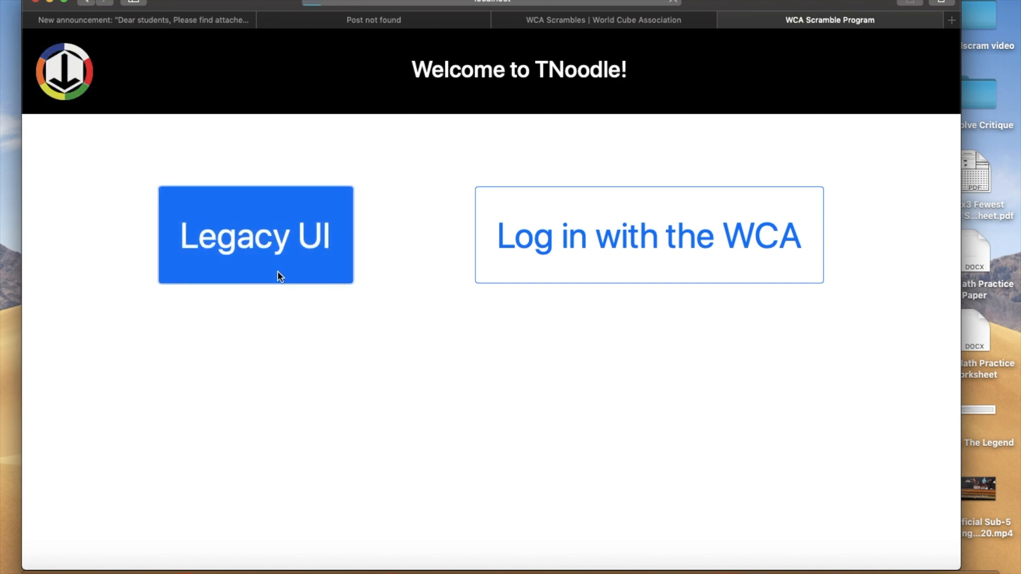
Choose the Legacy UI on TNoodle's welcome page
left_click(255, 235)
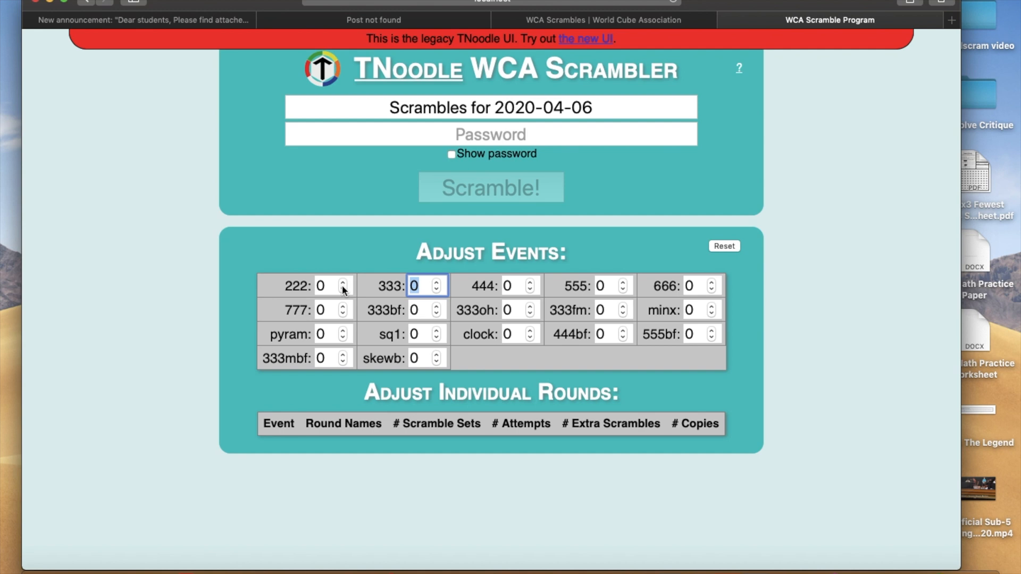
mouse_move(344, 286)
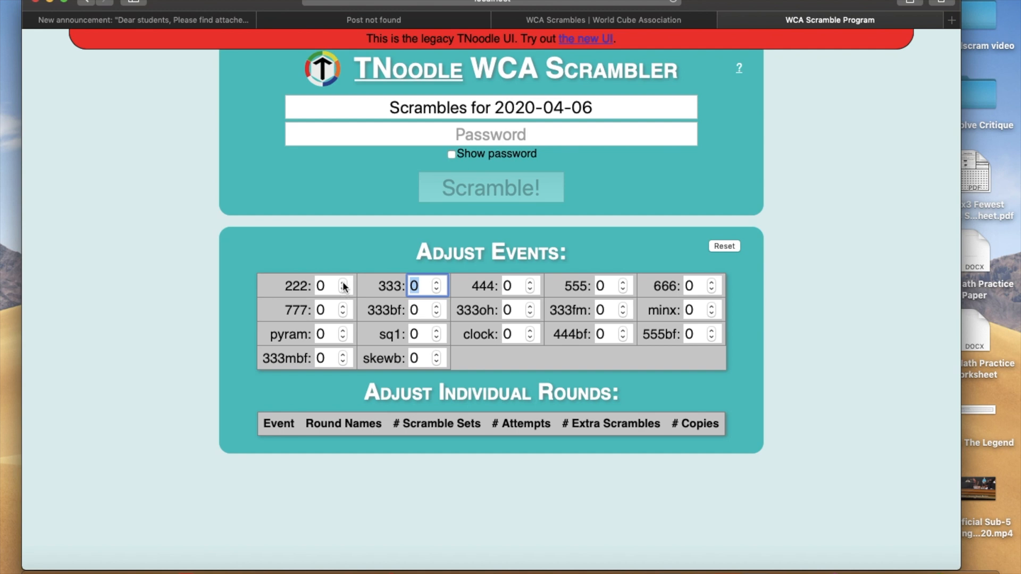
Set the 2x2x2 Cube count to 1 and retitle the scrambles 'Random Cube Open 2020'
left_click(345, 282)
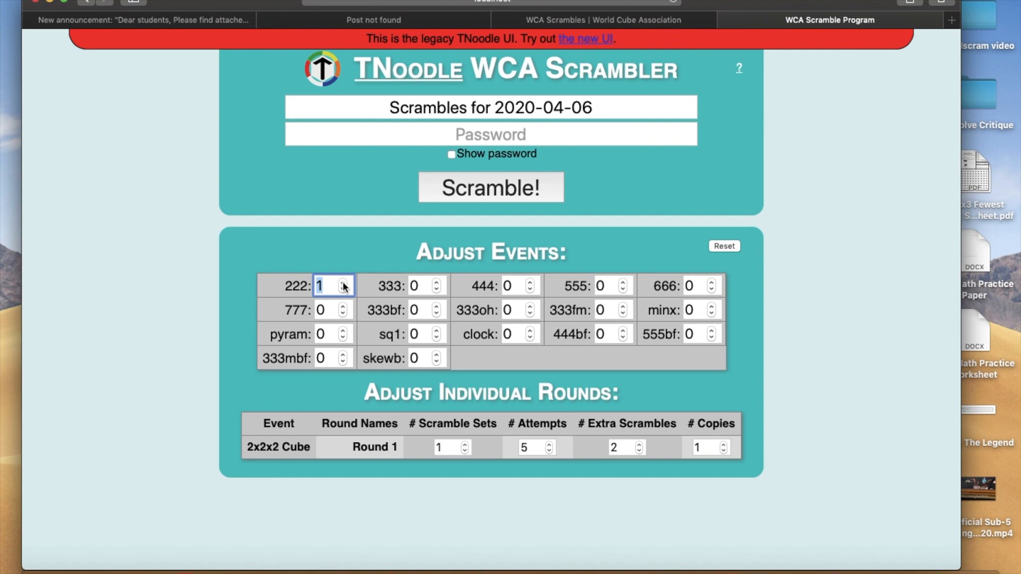
mouse_move(485, 362)
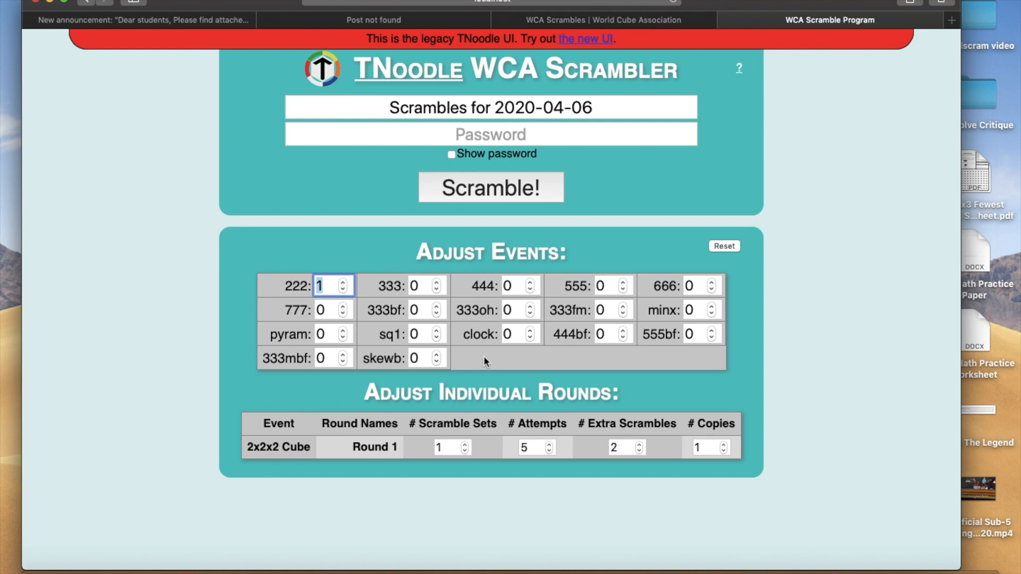
left_click(534, 107)
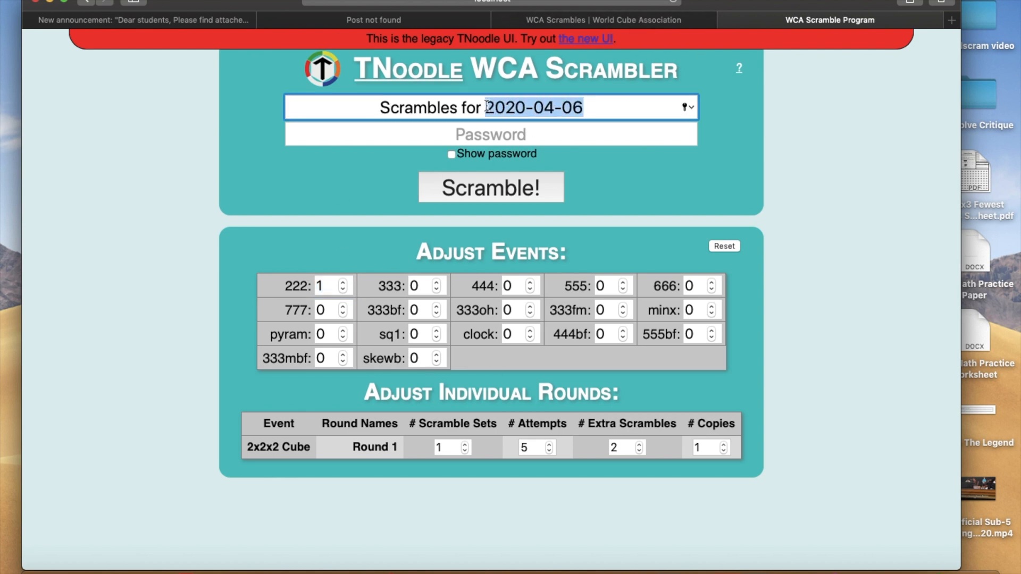
type("Random Cube Ope")
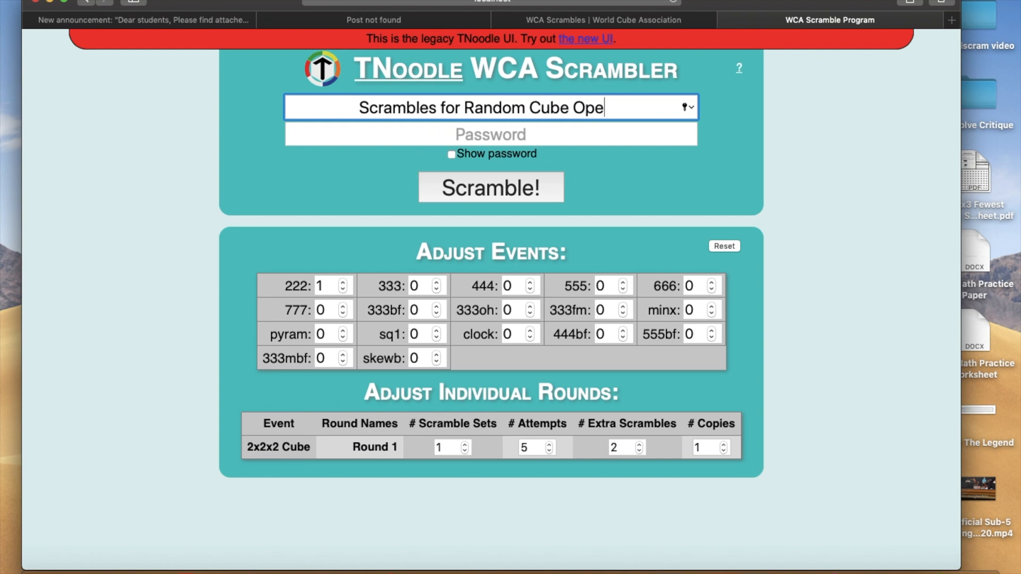
left_click(490, 187)
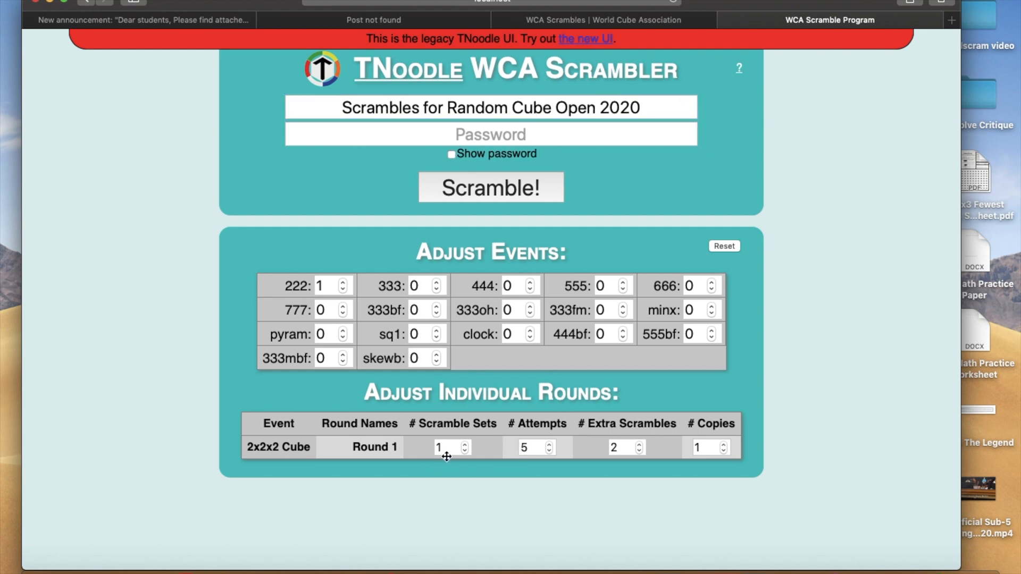
mouse_move(465, 453)
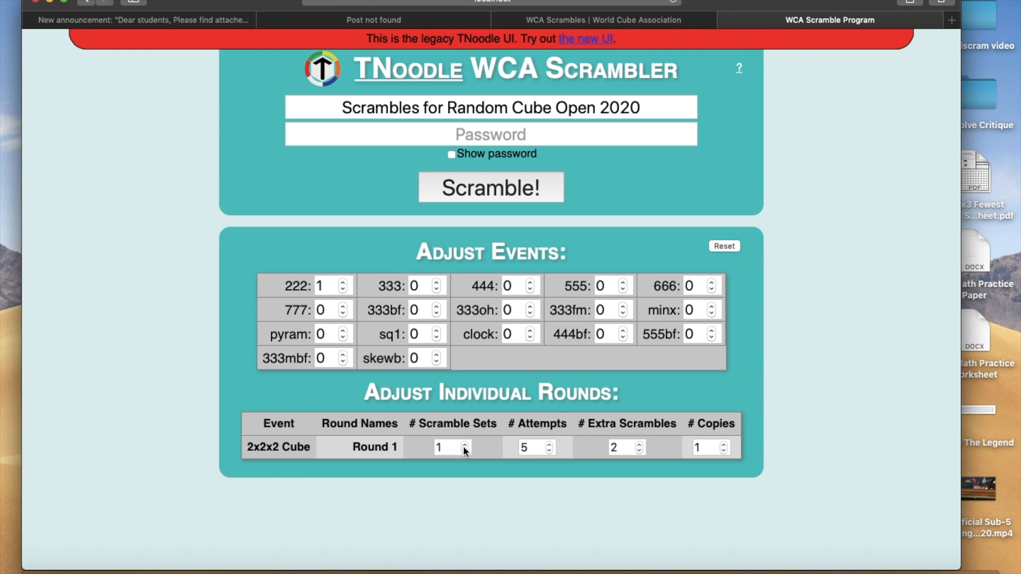
mouse_move(449, 447)
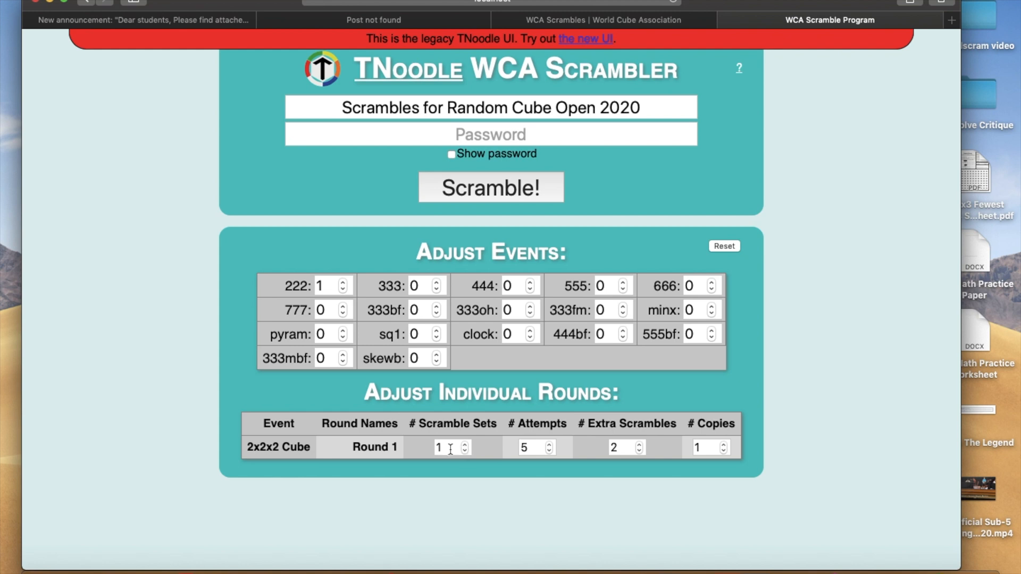
mouse_move(543, 462)
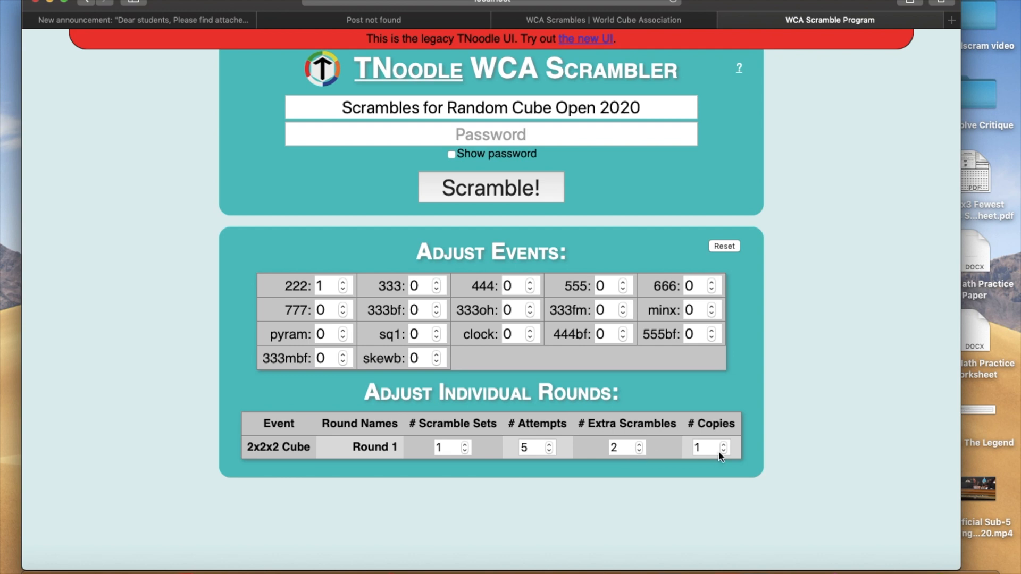
mouse_move(721, 458)
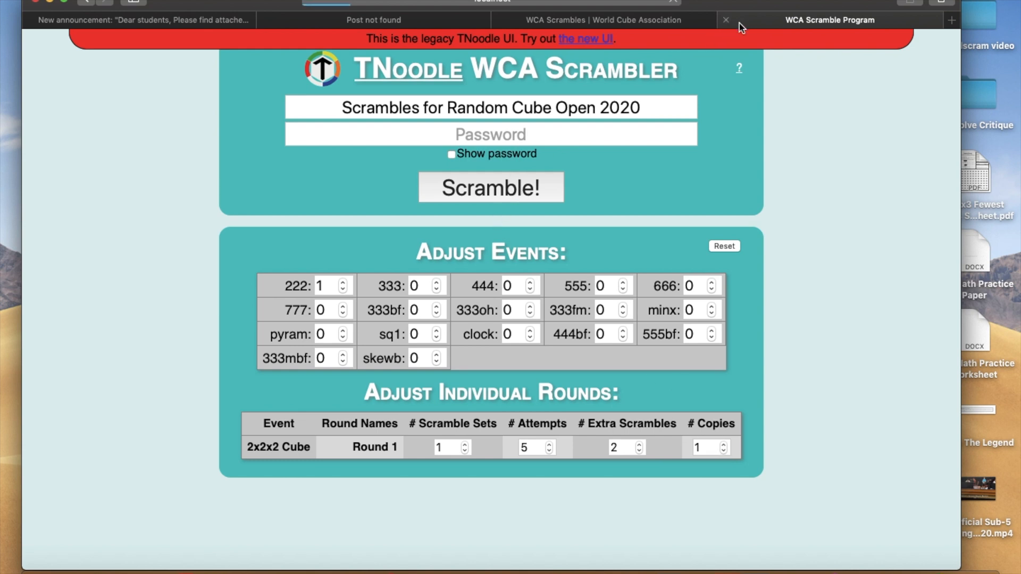
mouse_move(830, 19)
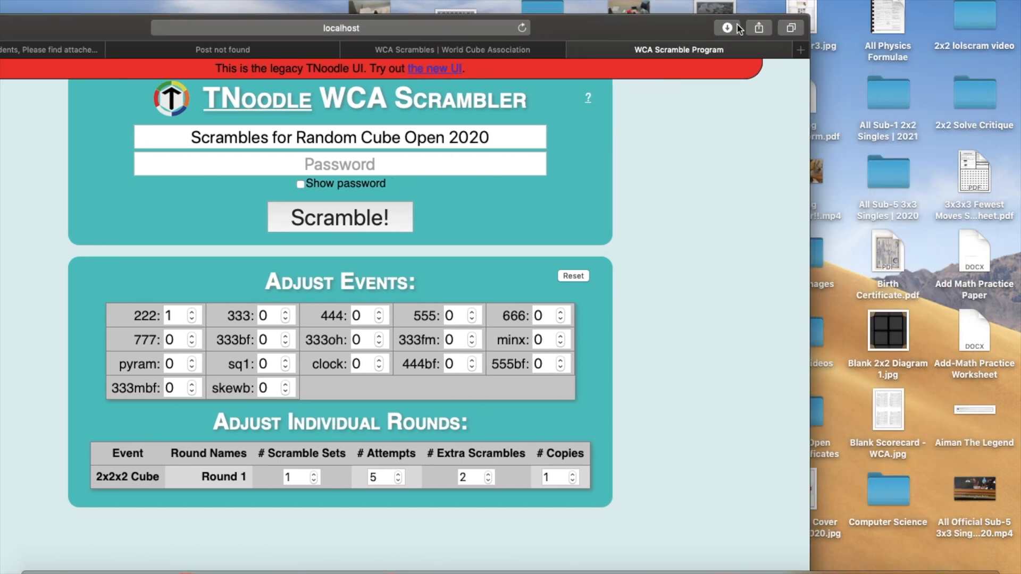
Reveal the 'Scrambles for Random Cube Open 2020' download in Finder
left_click(727, 27)
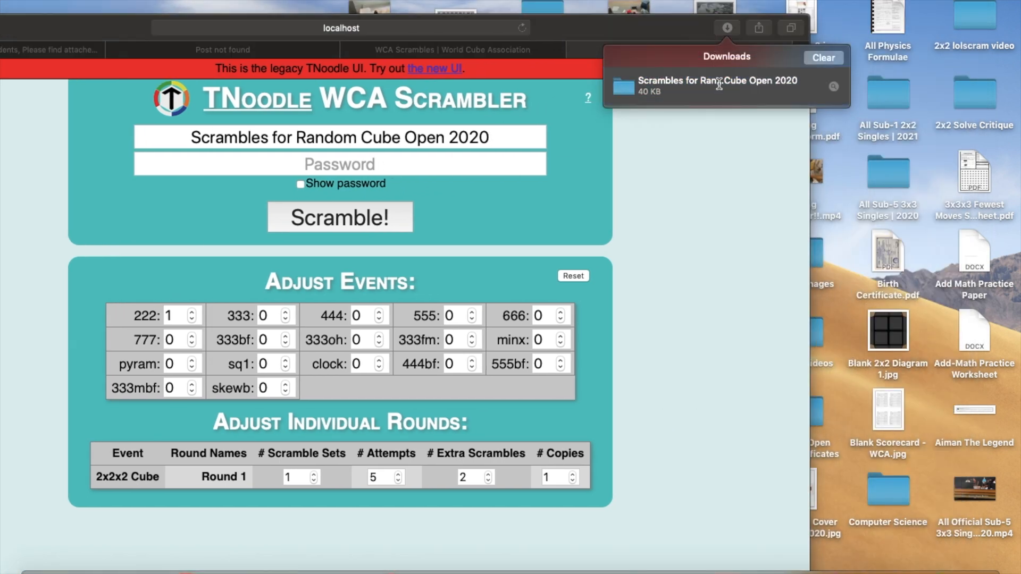
left_click(717, 85)
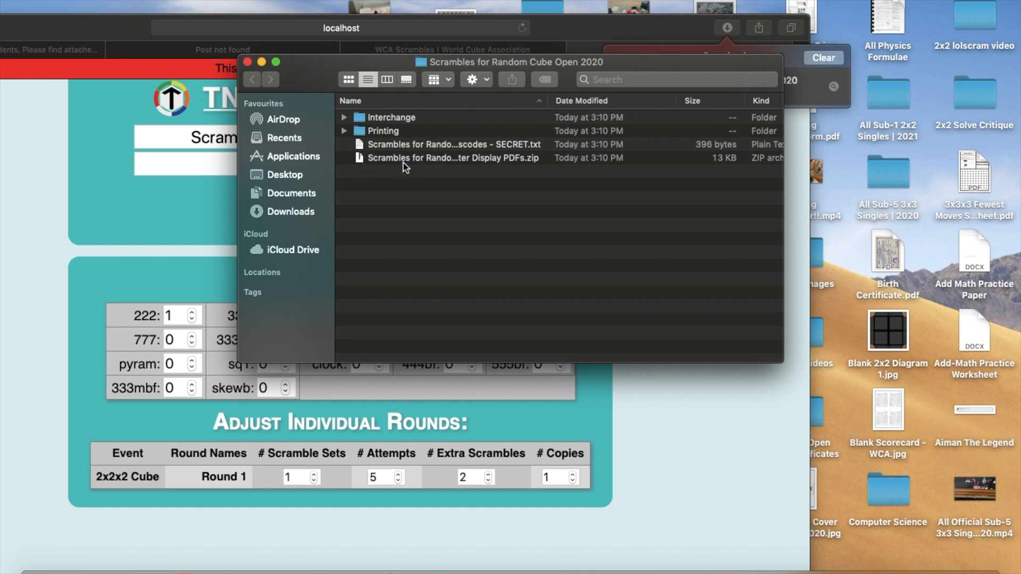
Extract the display PDFs, copy the 2x2x2 Round 1 passcode from SECRET.txt, and open its PDF
left_click(452, 158)
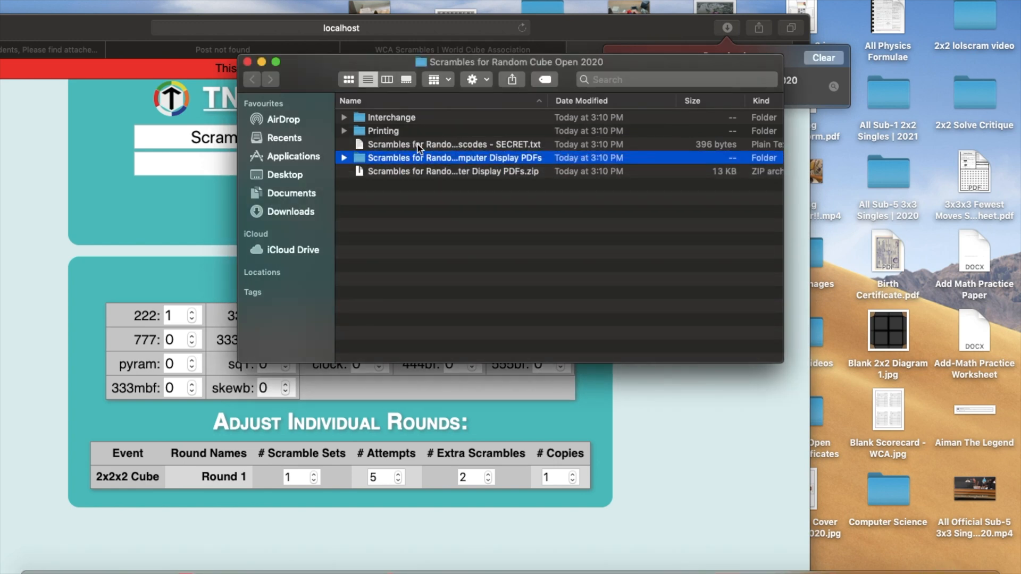
double_click(453, 144)
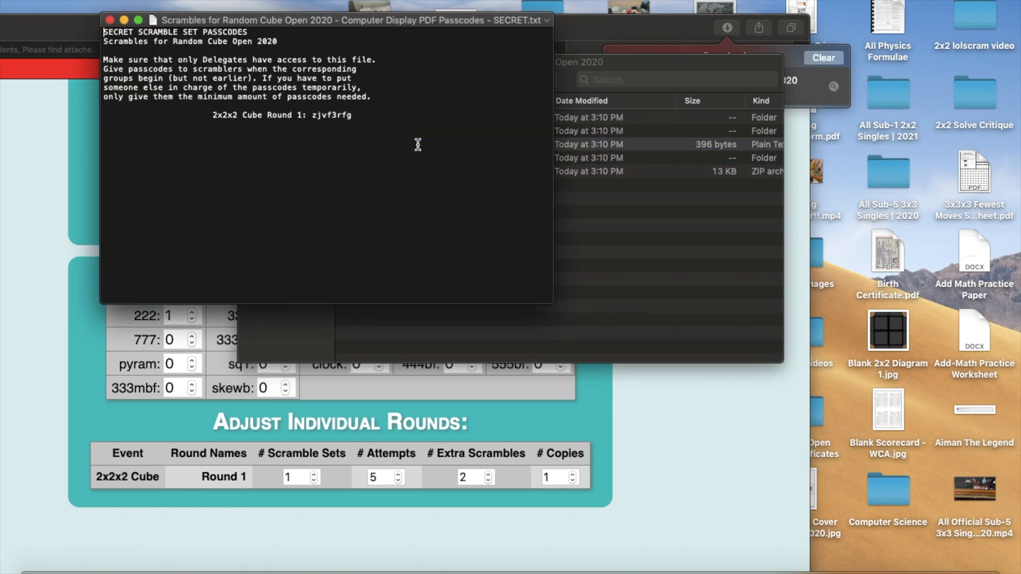
double_click(332, 115)
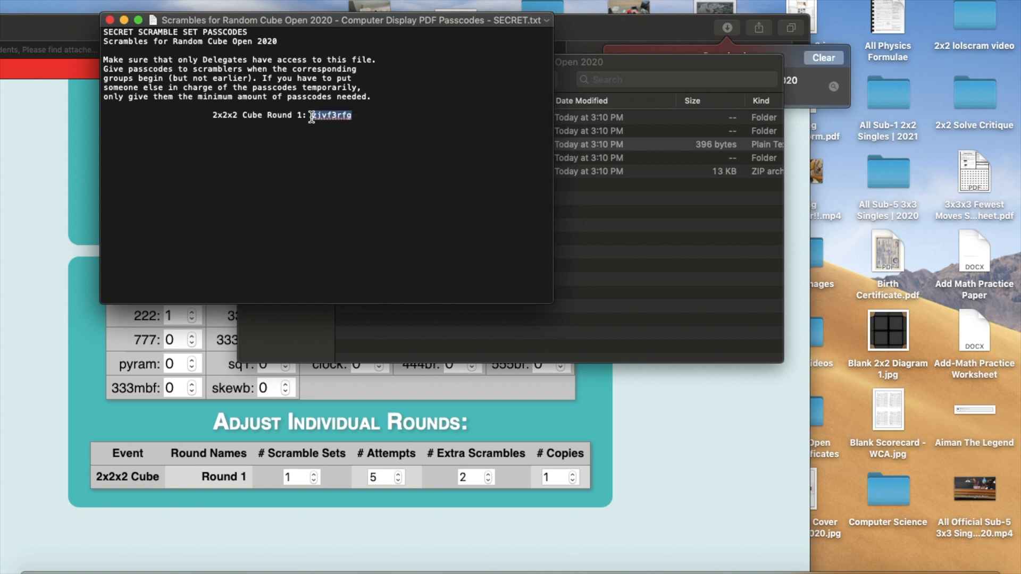
right_click(330, 115)
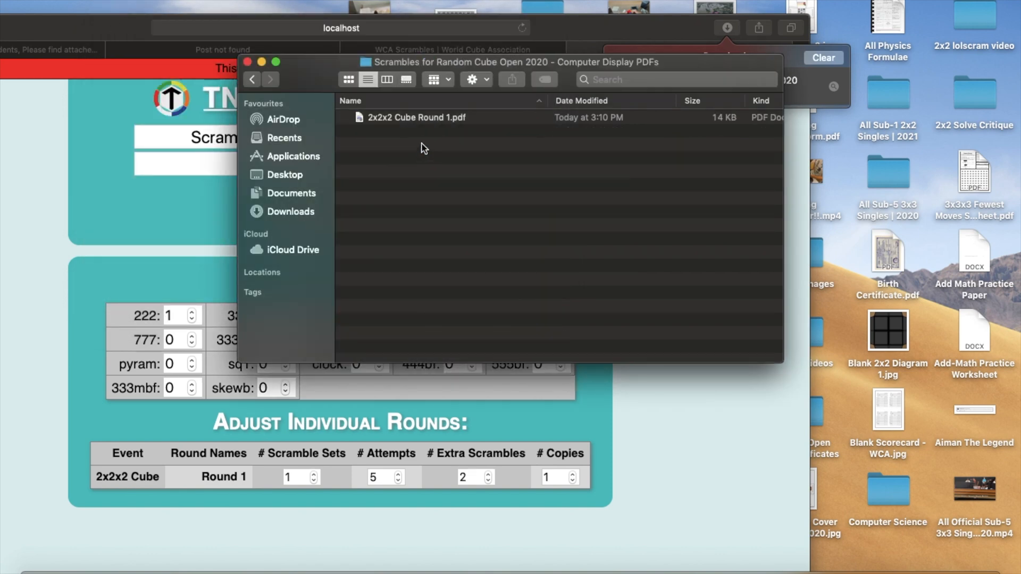
double_click(416, 117)
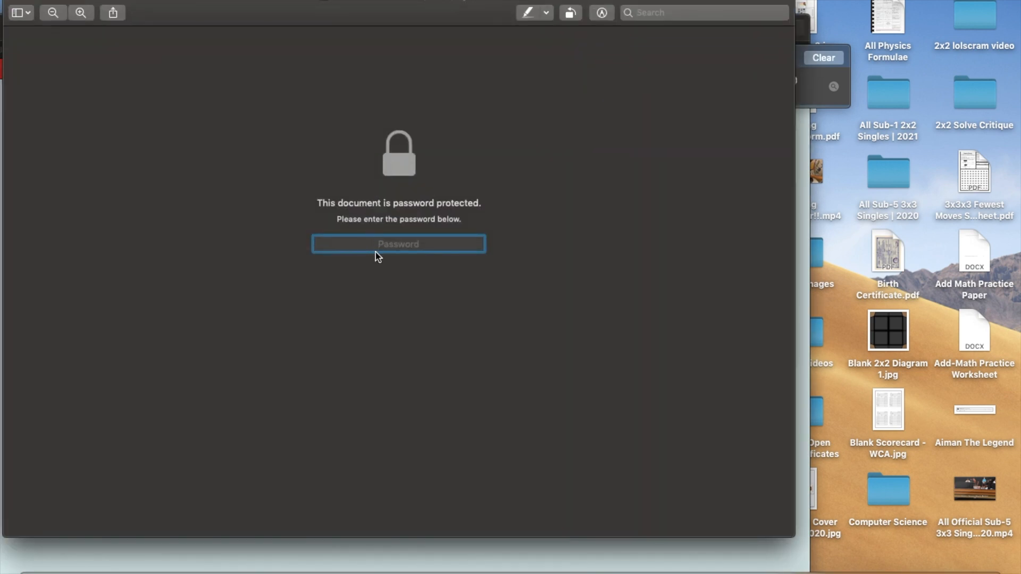
Paste the passcode to unlock the 2x2x2 Cube Round 1 PDF and scroll through its scrambles
right_click(397, 243)
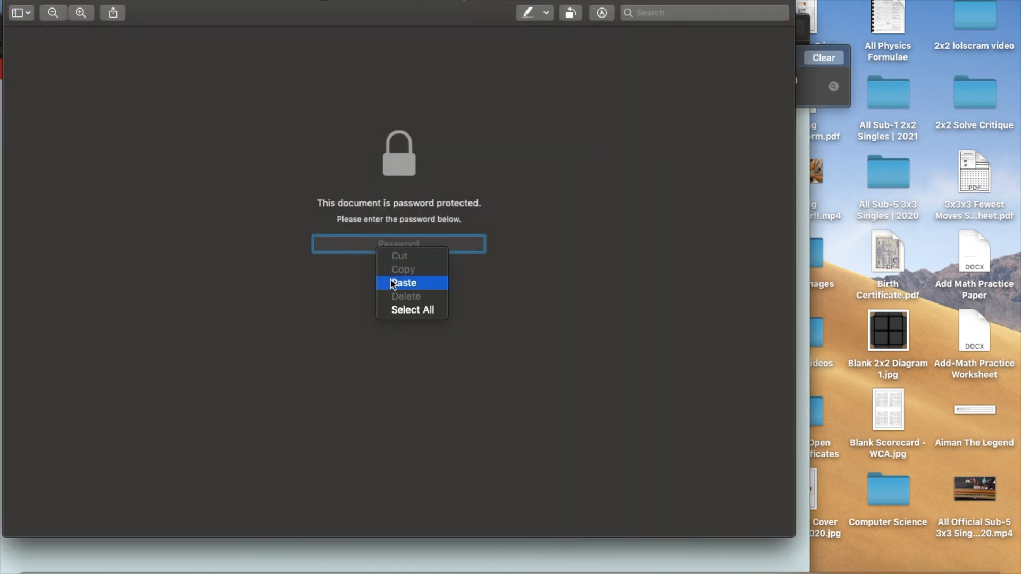
left_click(403, 283)
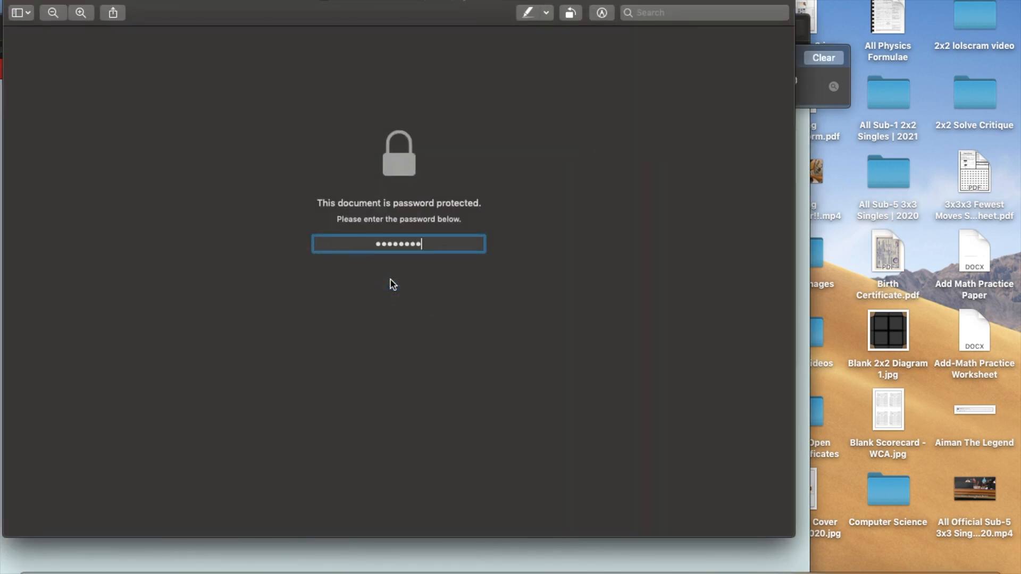
key("Return")
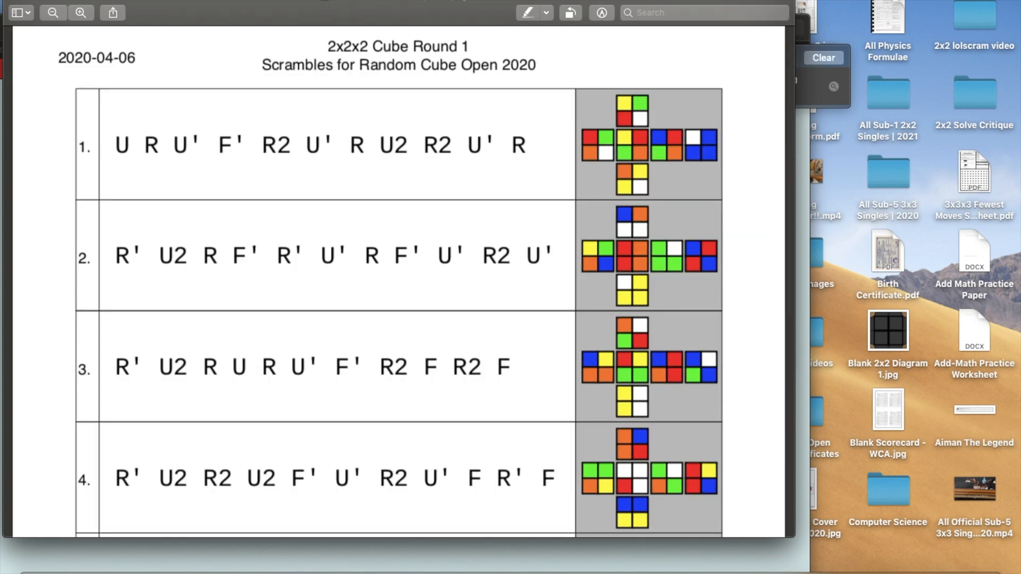
mouse_move(790, 76)
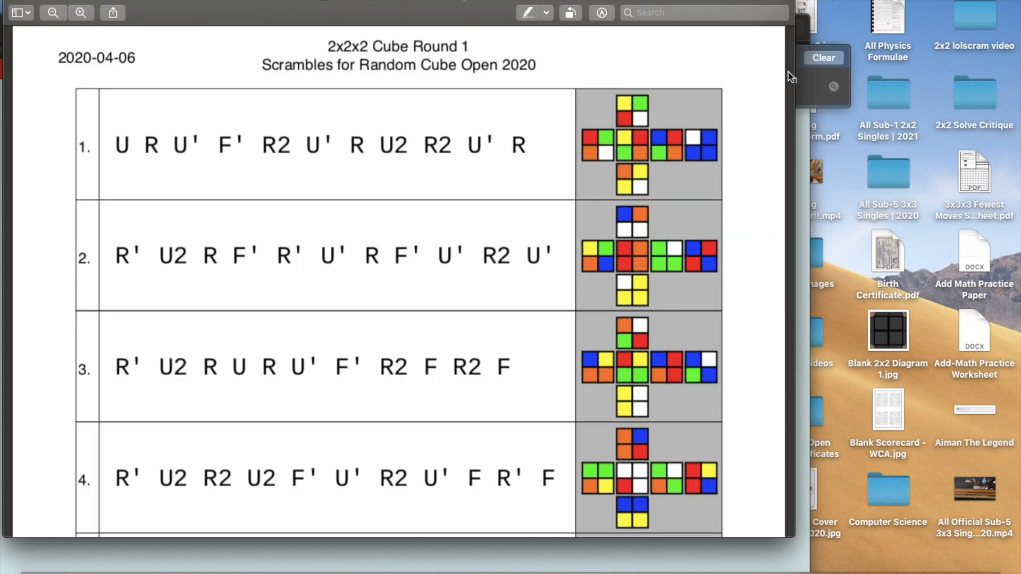
scroll("down", 3)
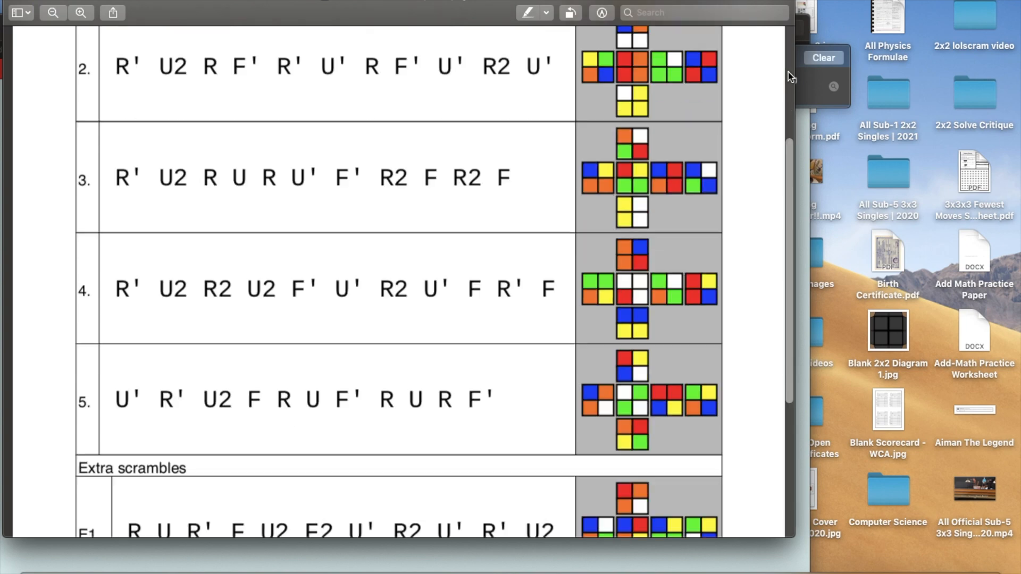
scroll("down", 3)
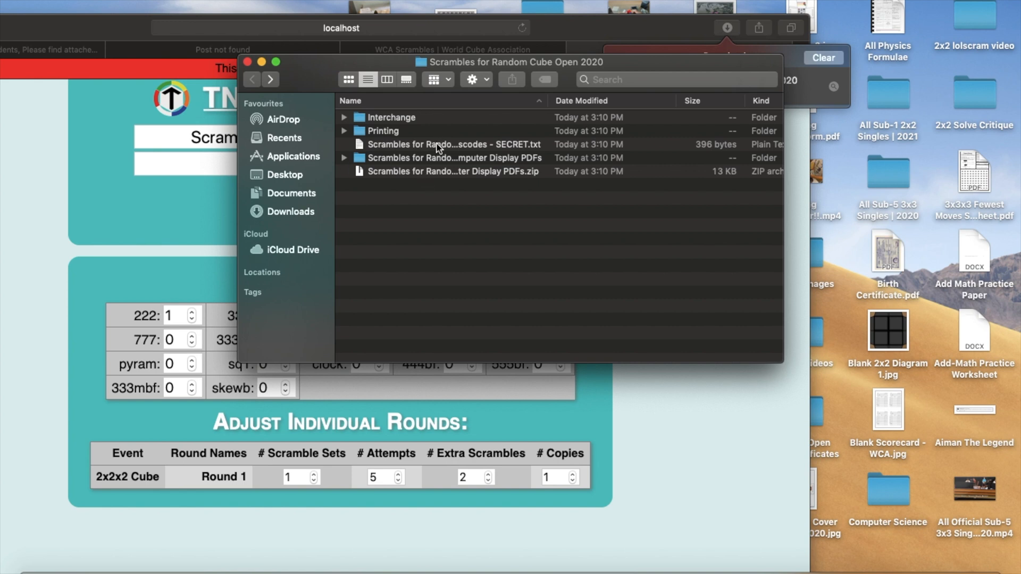
mouse_move(411, 172)
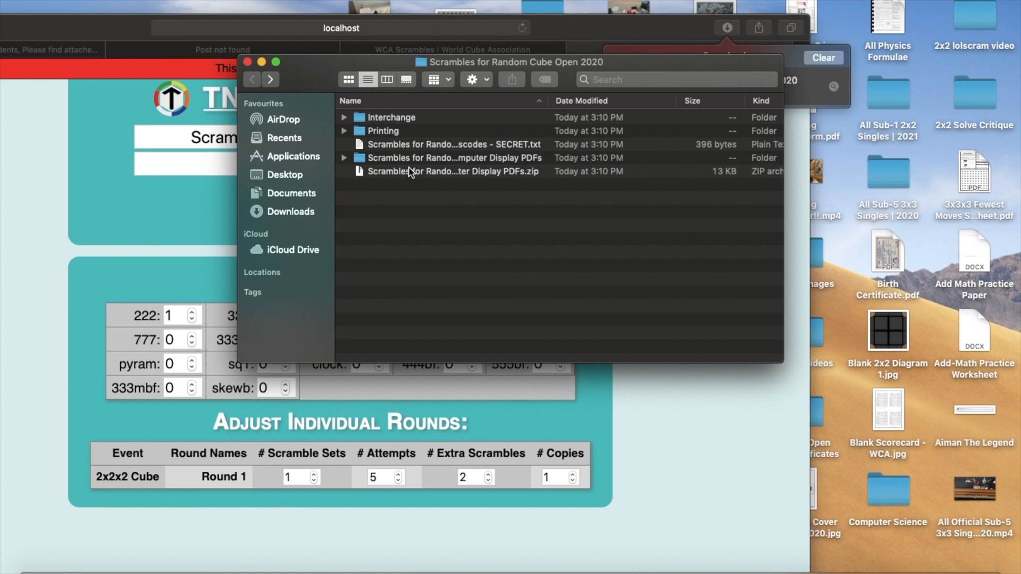
mouse_move(394, 177)
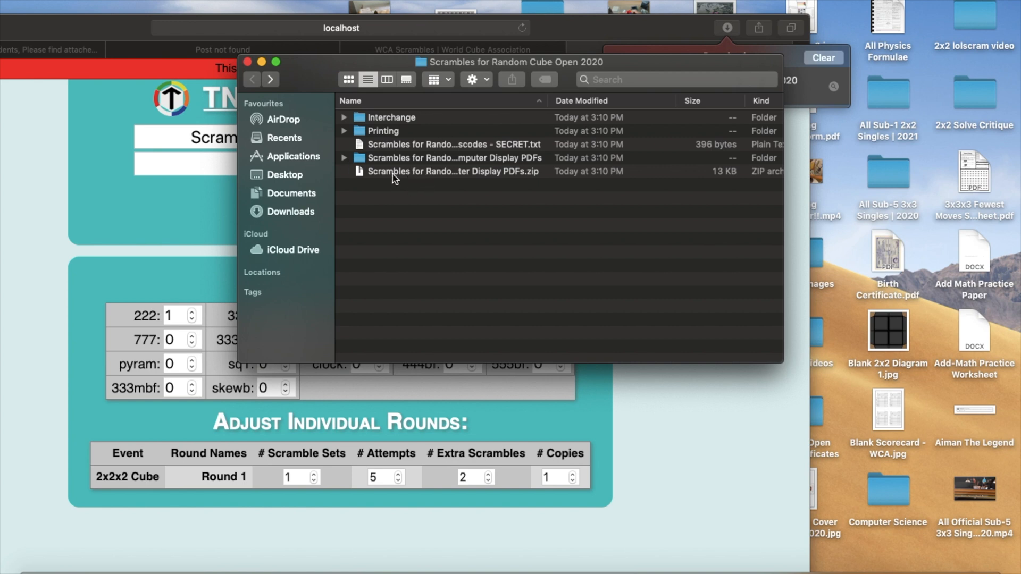
Open Printing > Scramble Sets > 2x2x2 Cube Round 1.pdf and scroll through it
double_click(383, 131)
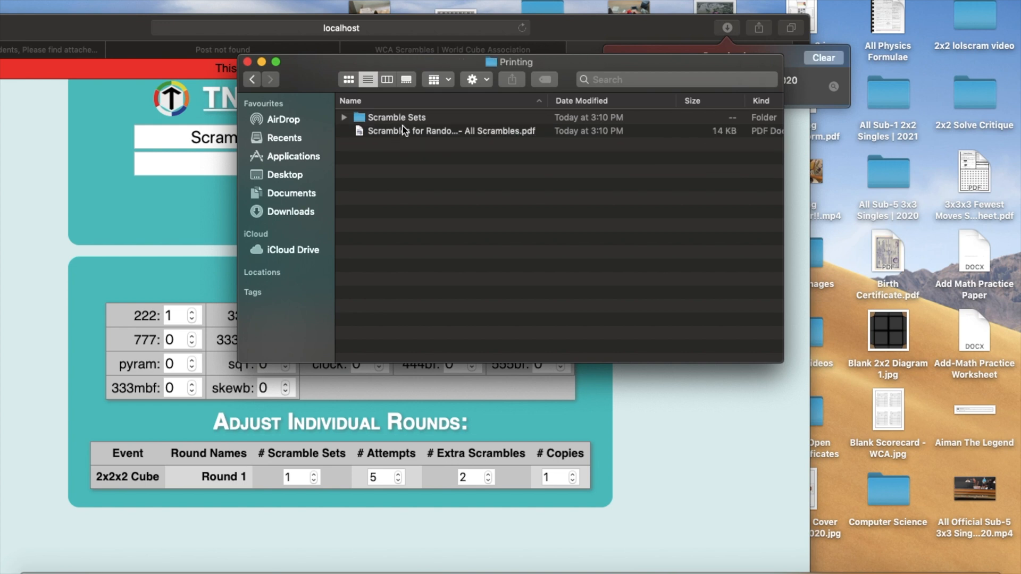
left_click(395, 117)
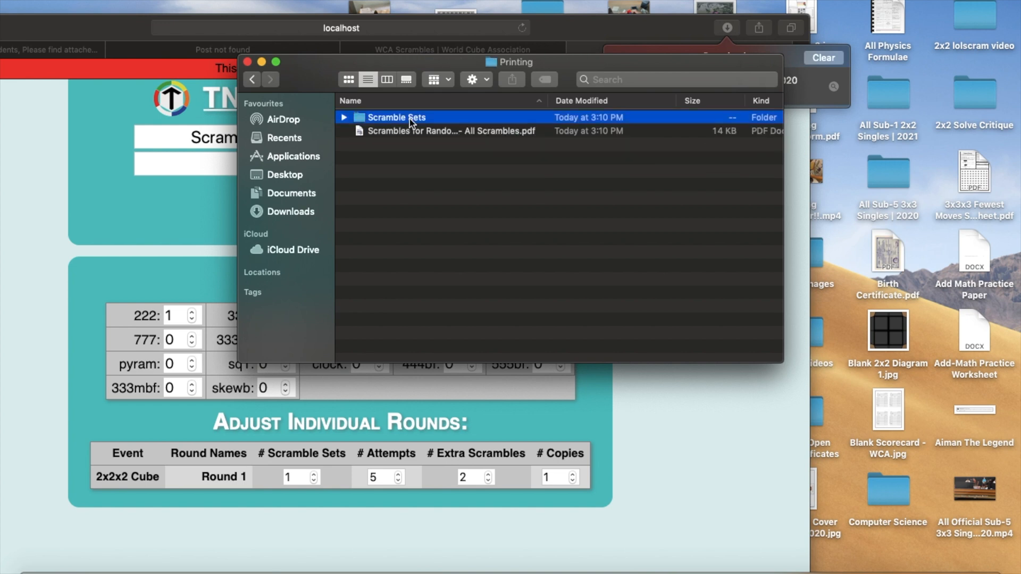
double_click(396, 117)
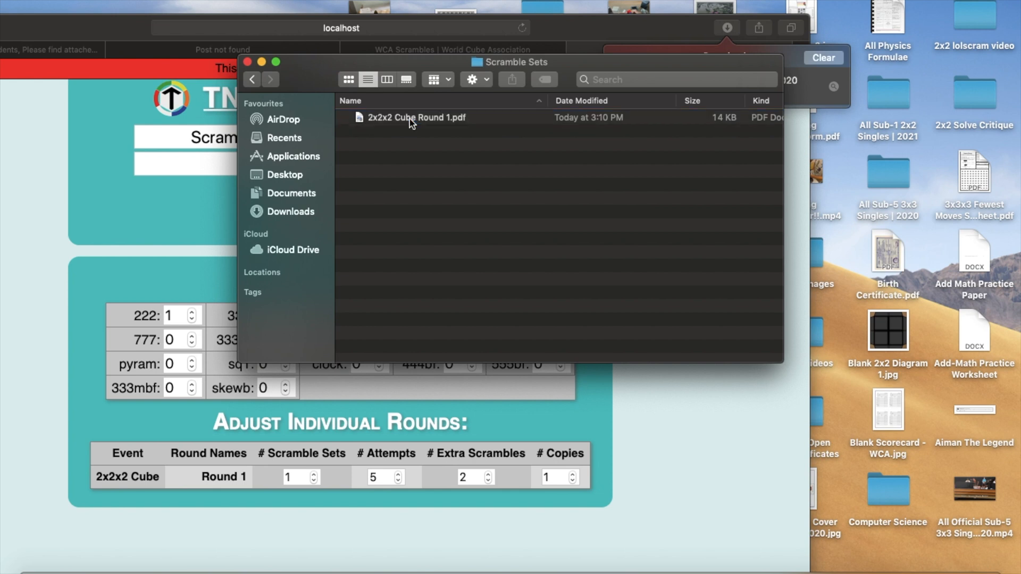
left_click(416, 117)
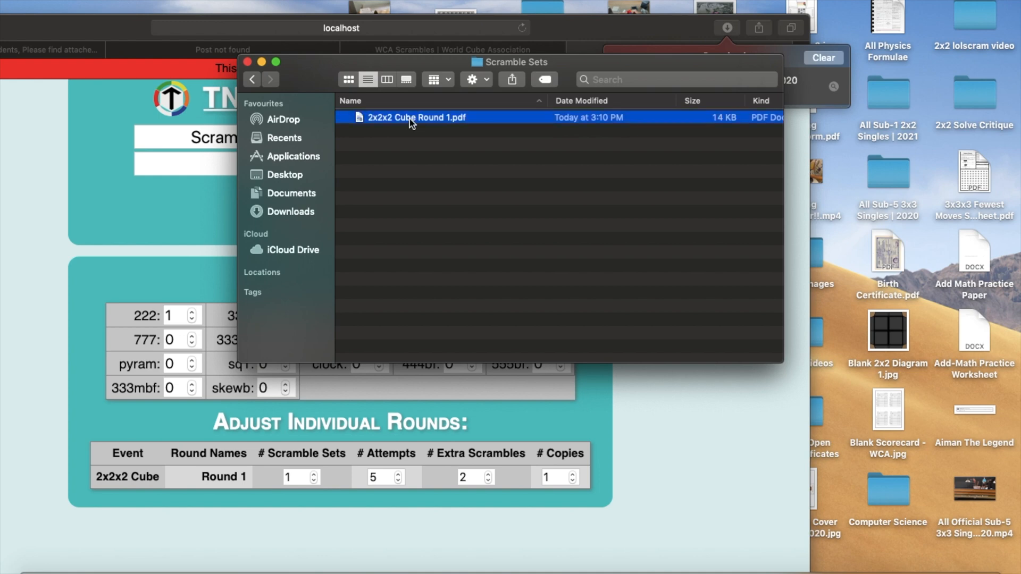
double_click(416, 117)
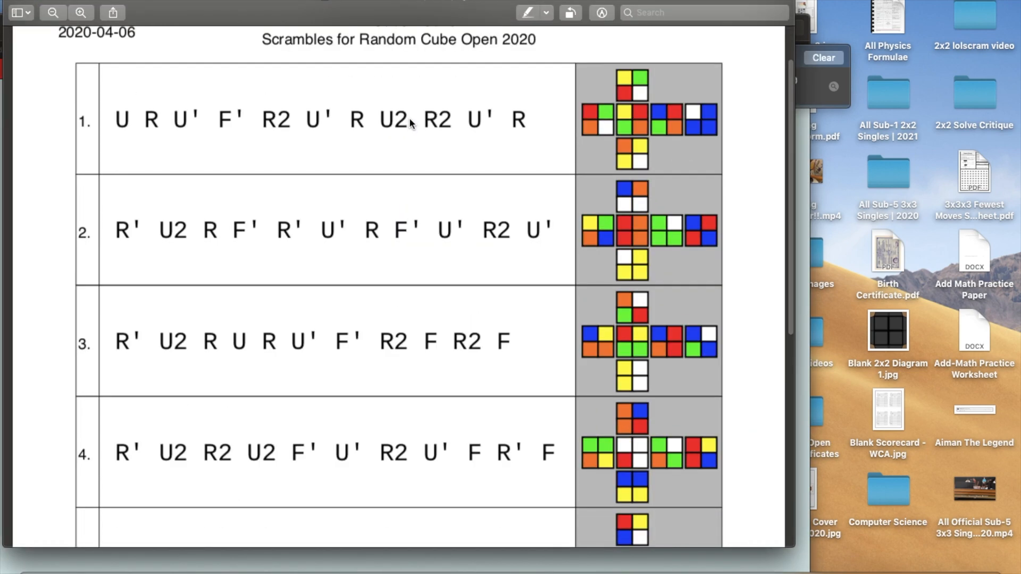
scroll("down", 3)
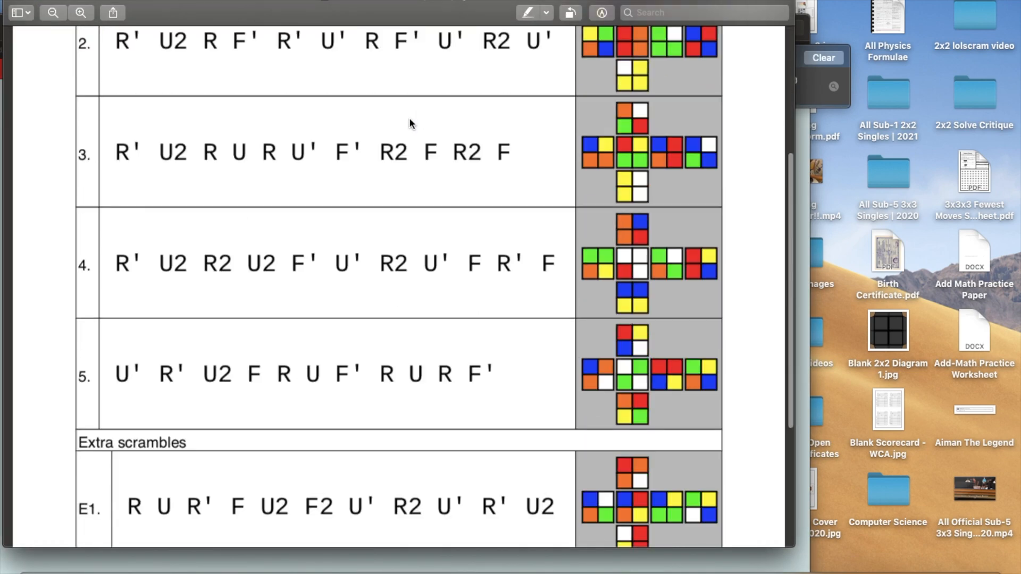